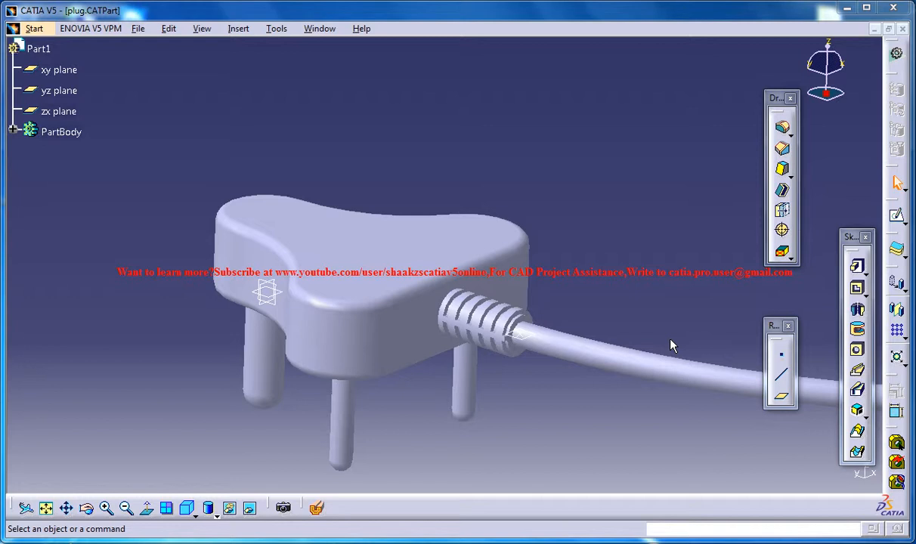
{"action": "mouse_move", "coordinate": [351, 78]}
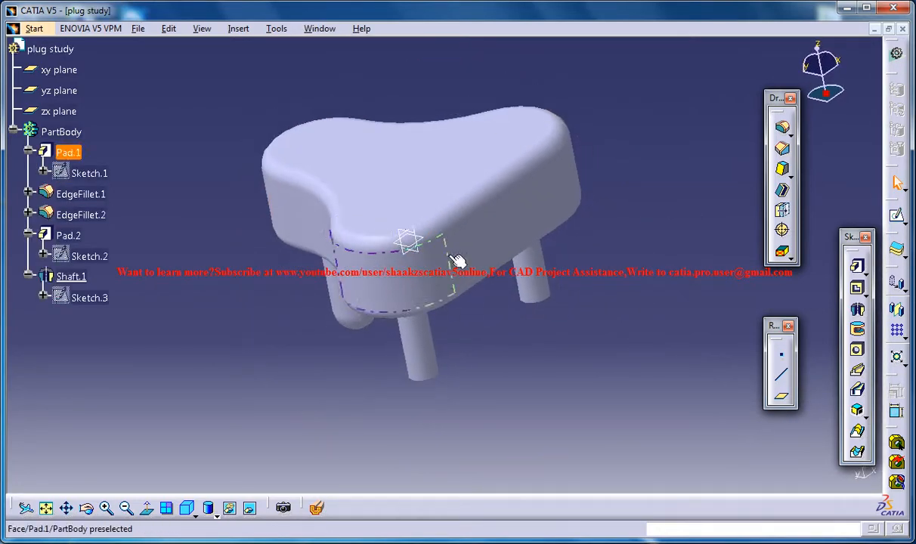
Orbit the plug body to inspect the pin ends from below.
{"action": "left_click_drag", "start_coordinate": [454, 261], "coordinate": [529, 331]}
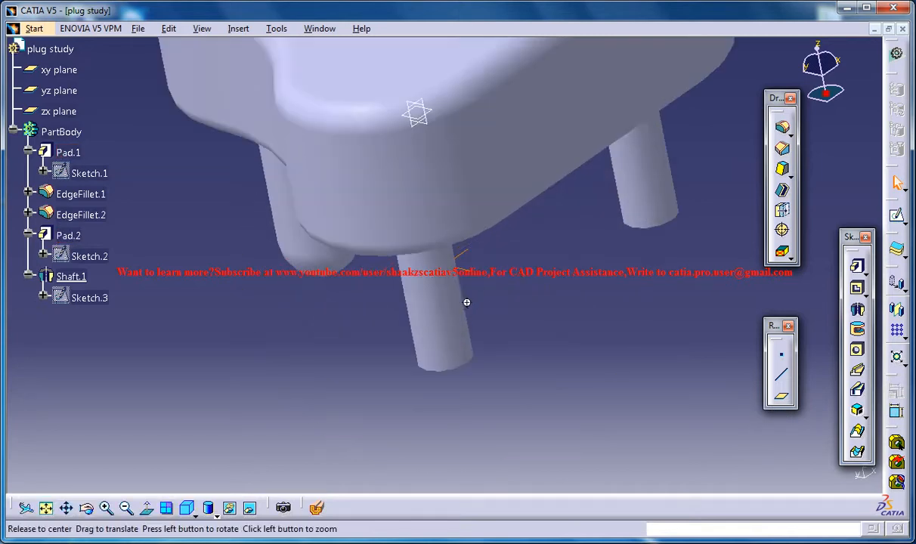
{"action": "left_click_drag", "start_coordinate": [466, 303], "coordinate": [512, 352]}
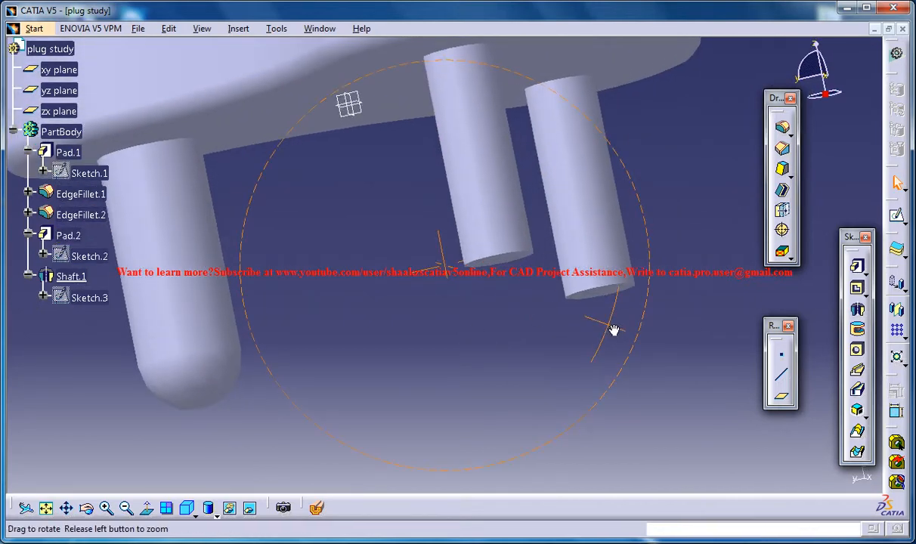
{"action": "left_click_drag", "start_coordinate": [614, 330], "coordinate": [583, 348]}
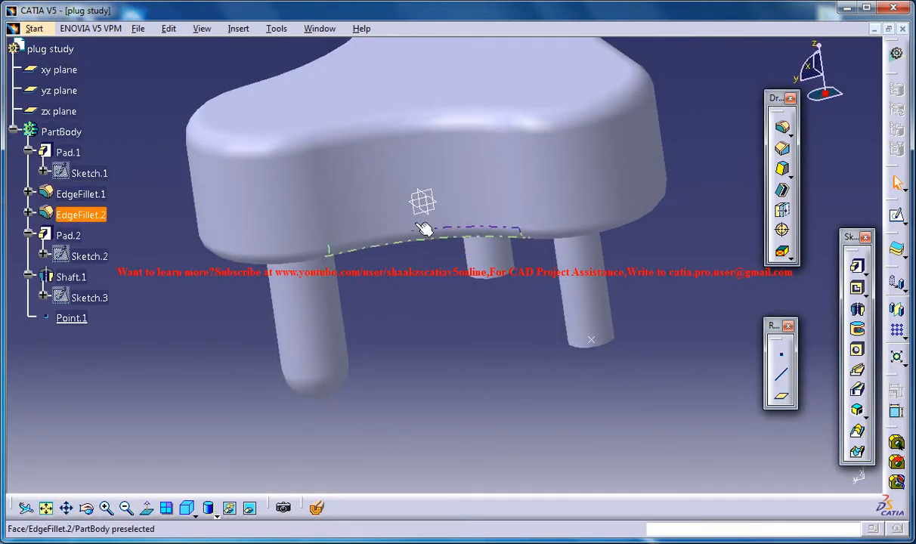
Create Plane.1 parallel to the yz plane through Point.1, 20 mm offset.
{"action": "left_click", "coordinate": [59, 90]}
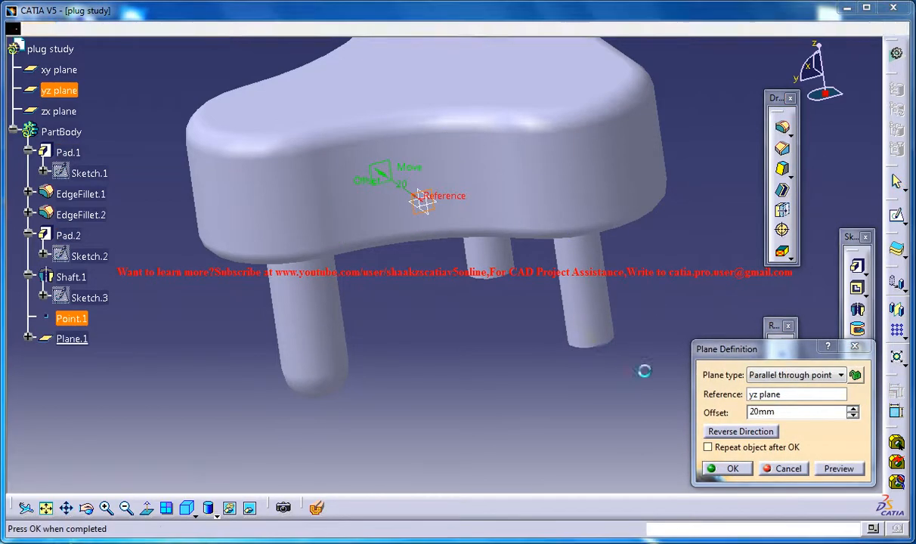
{"action": "left_click", "coordinate": [731, 469]}
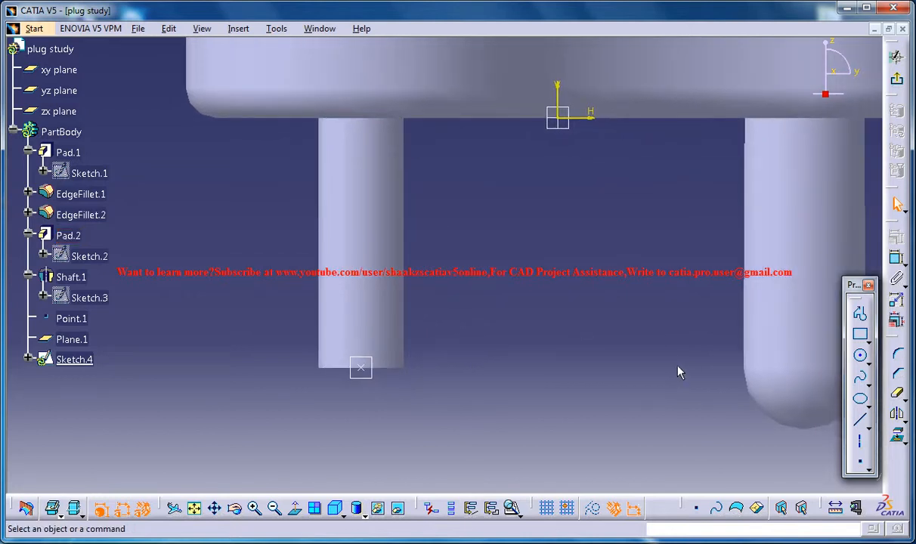
Draw the pin circle and make its centre coincident with Point.1.
{"action": "left_click", "coordinate": [860, 355]}
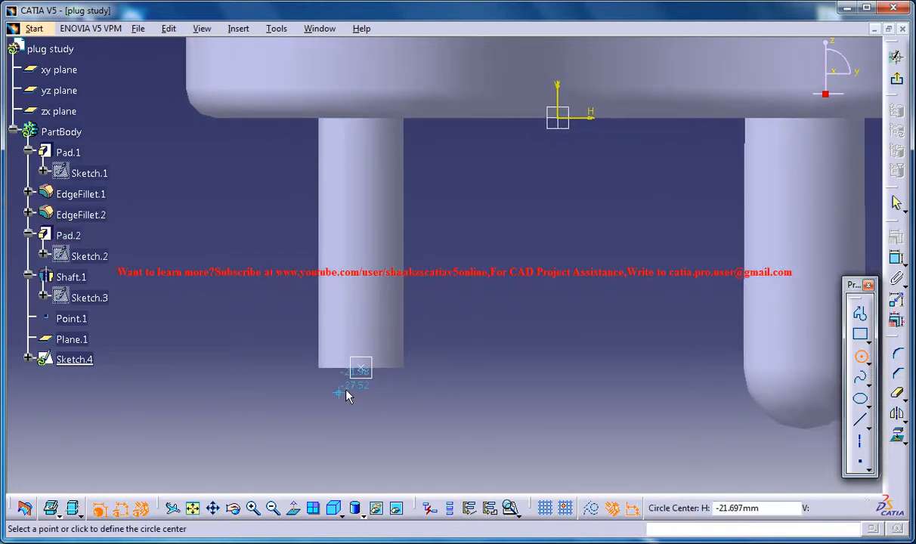
{"action": "mouse_move", "coordinate": [363, 389]}
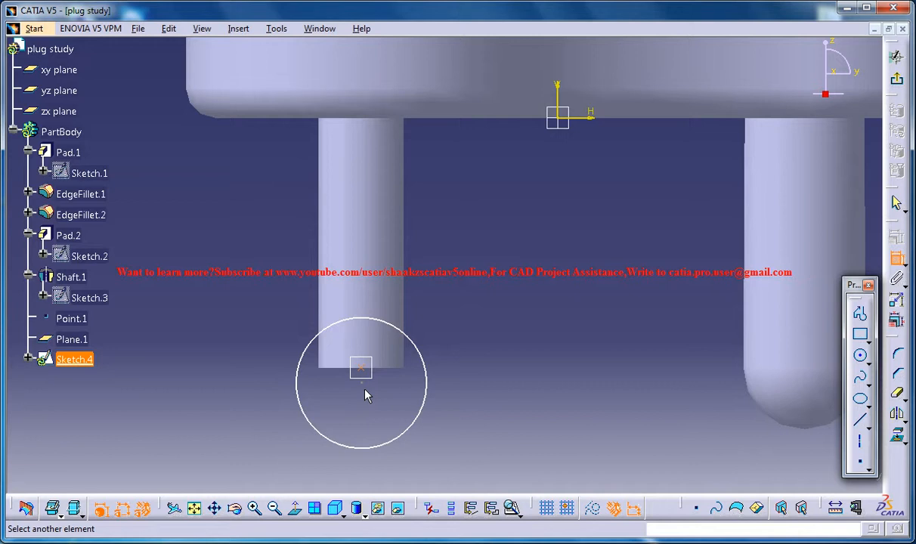
{"action": "left_click", "coordinate": [361, 367]}
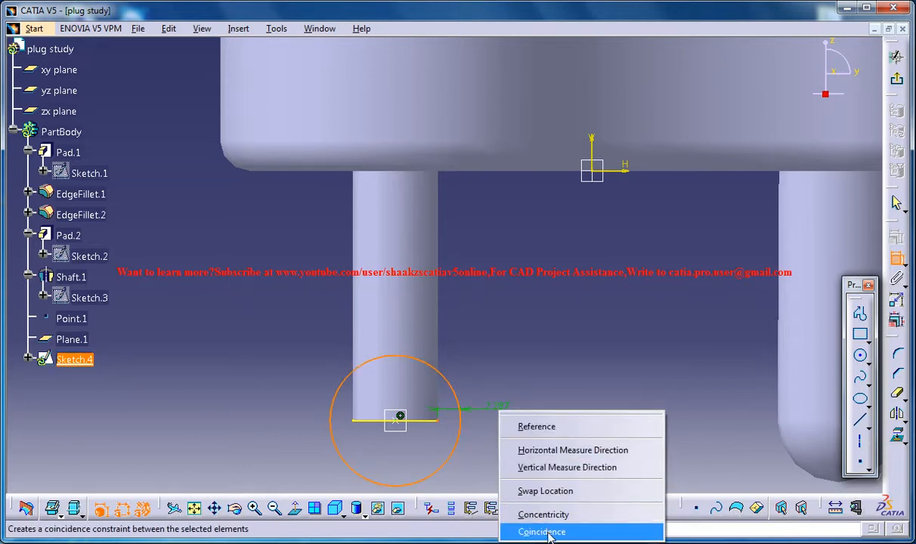
{"action": "left_click", "coordinate": [542, 531]}
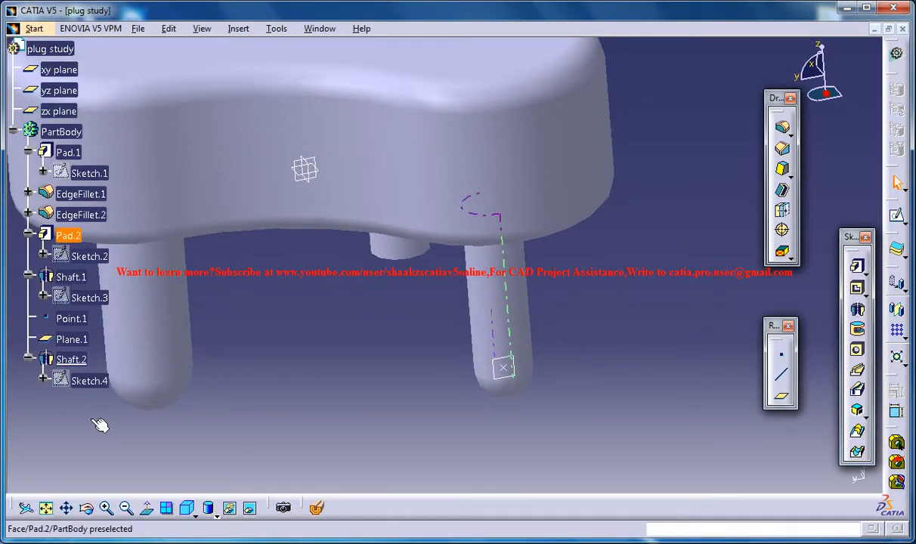
Select the Shaft.2 pin and choose Mirror from the transformation features.
{"action": "left_click", "coordinate": [71, 359]}
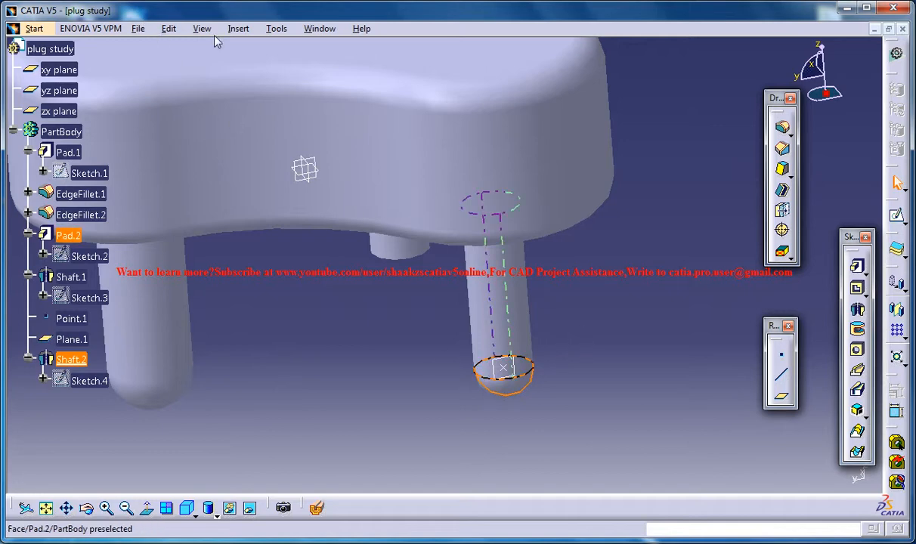
{"action": "left_click", "coordinate": [238, 28]}
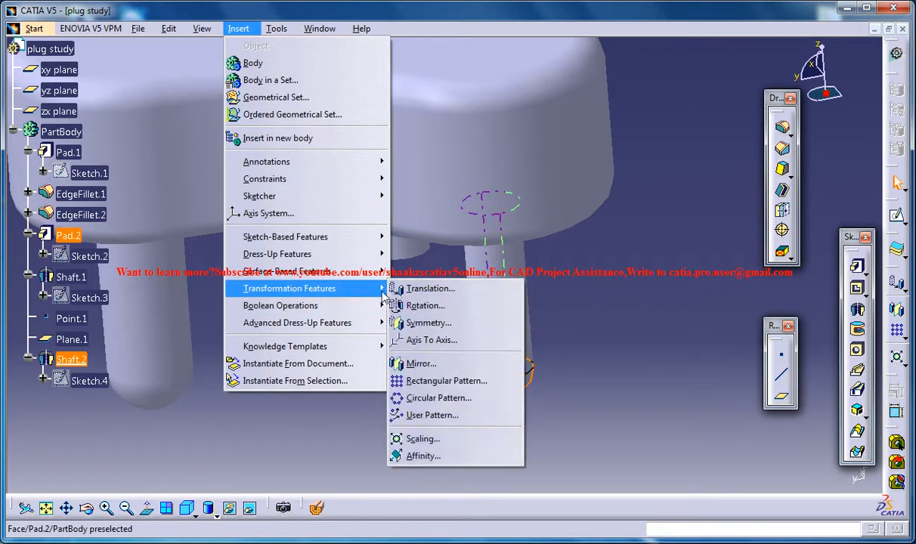
{"action": "mouse_move", "coordinate": [438, 397]}
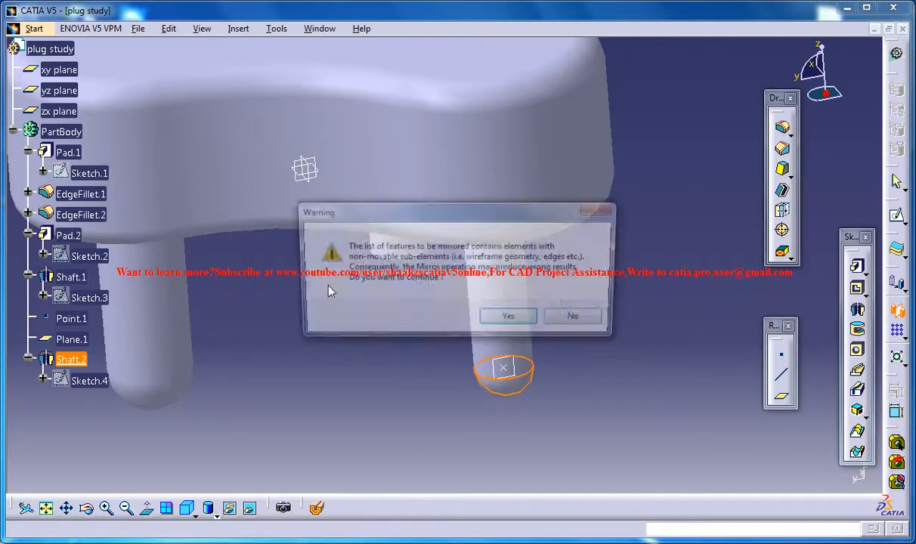
Accept the warning and mirror Shaft.2 across the yz plane.
{"action": "left_click", "coordinate": [508, 316]}
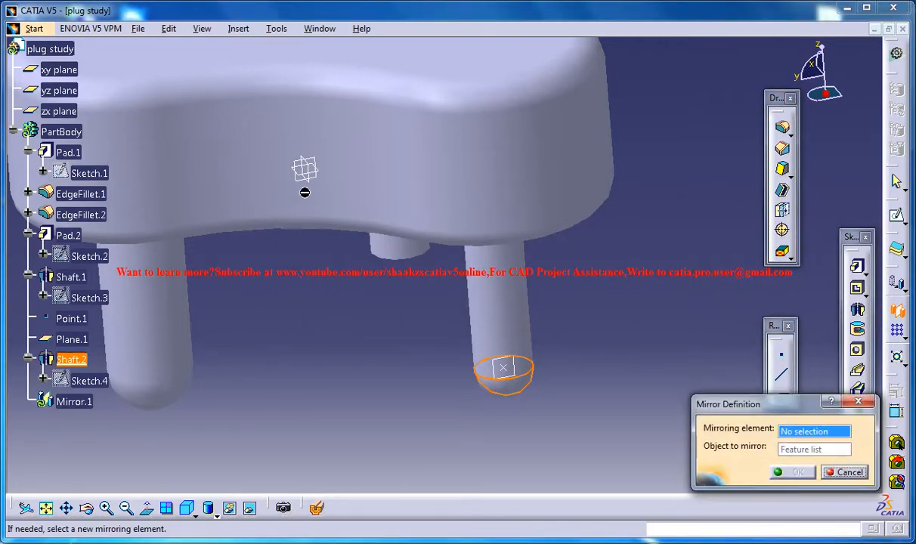
{"action": "left_click", "coordinate": [59, 90]}
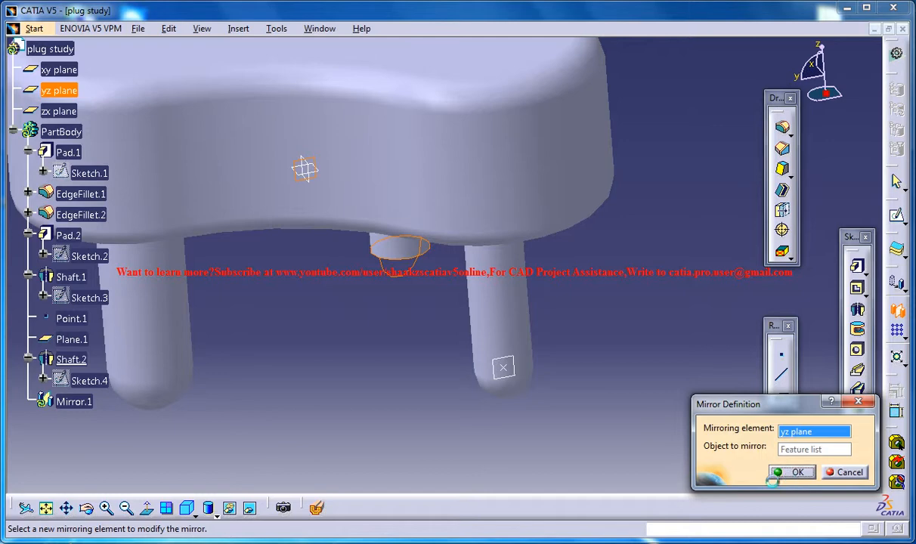
{"action": "left_click", "coordinate": [793, 471]}
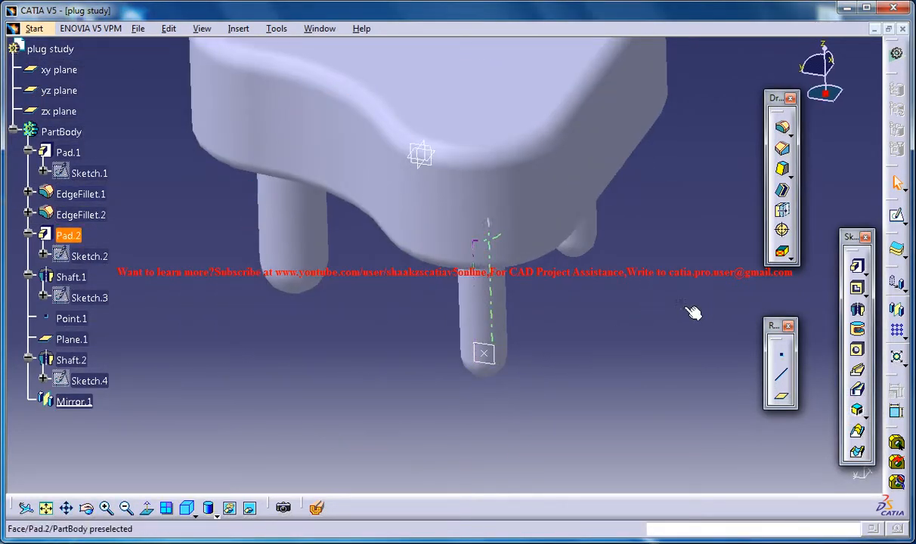
{"action": "left_click_drag", "start_coordinate": [693, 312], "coordinate": [603, 375]}
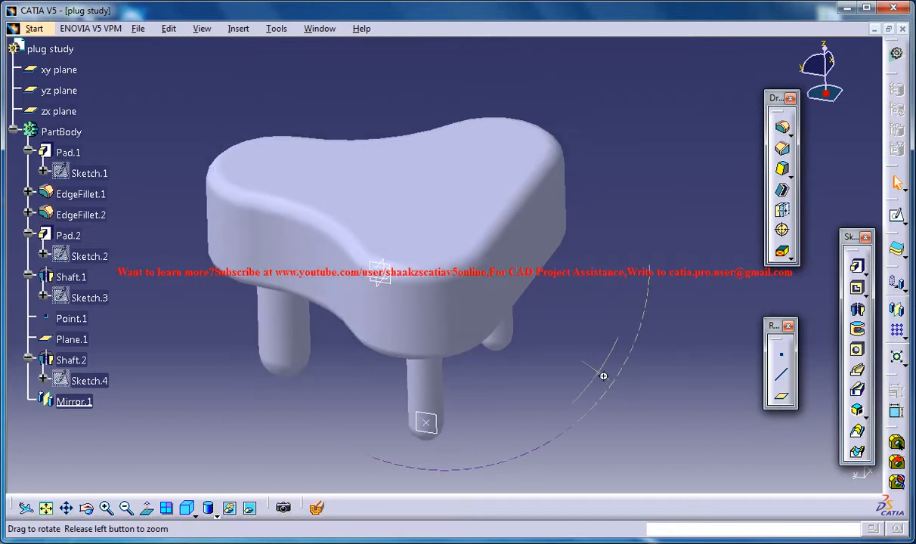